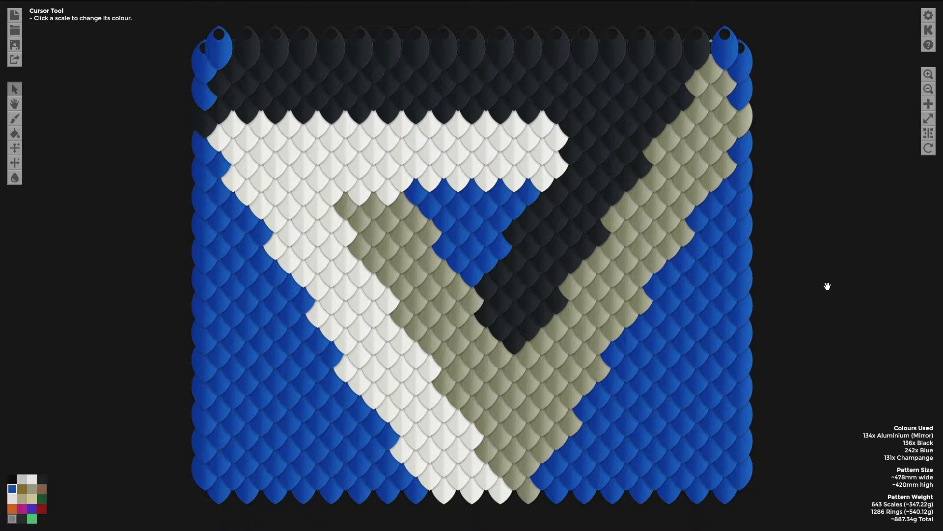
mouse_move(14, 43)
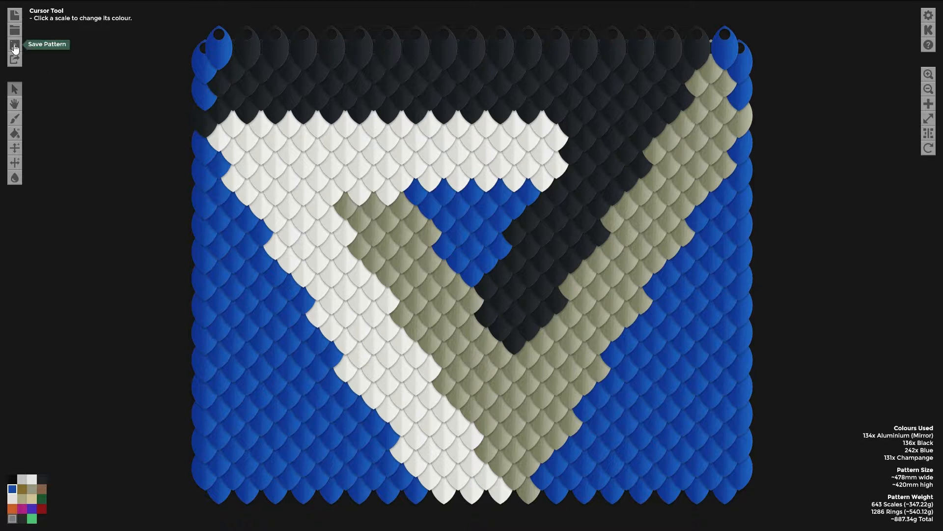
Open the save form and fill in title 'Penrose Trai' with author 'Rvn'
left_click(14, 44)
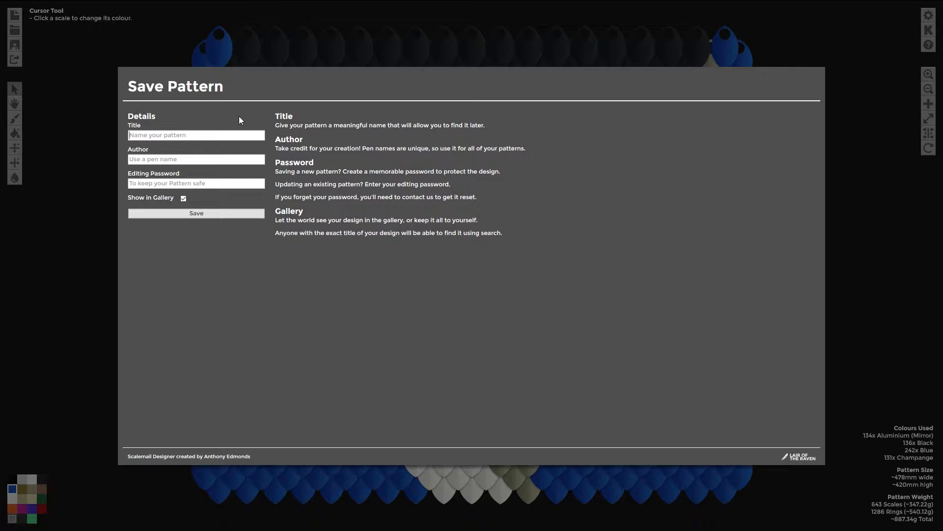
type("Penrose Trai")
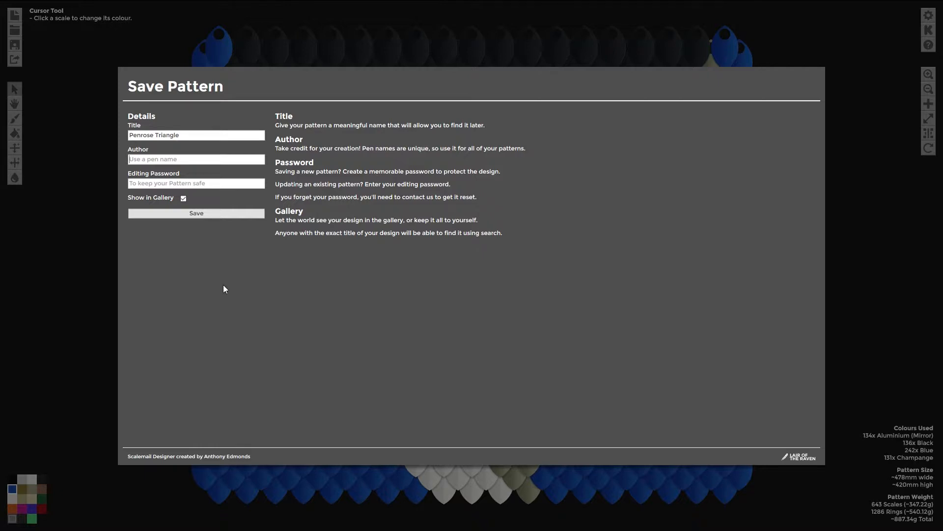
type("Rvn")
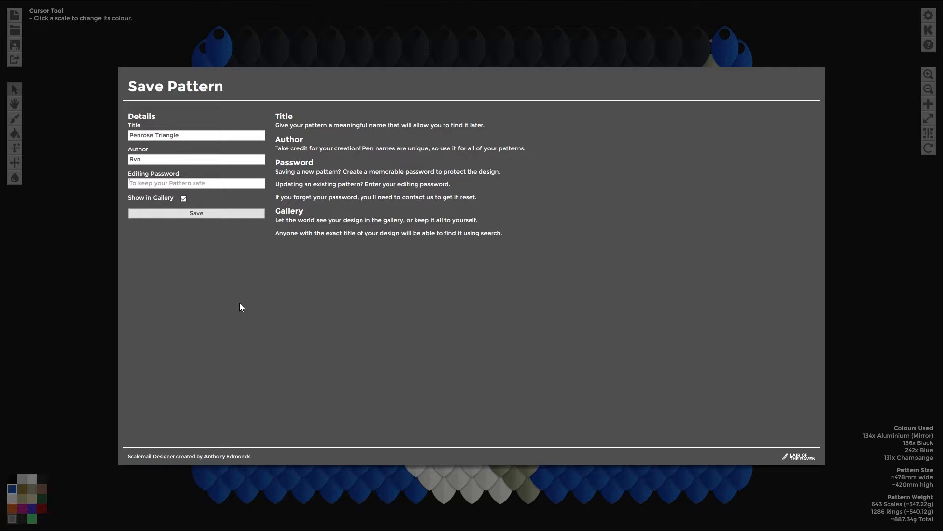
Add an editing password, keep Show in Gallery enabled, and save the pattern
left_click(195, 183)
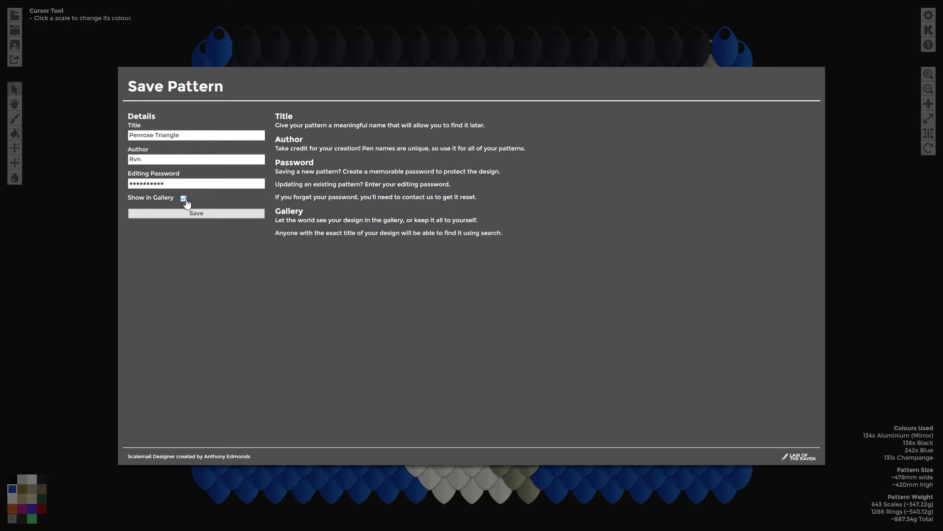
left_click(183, 198)
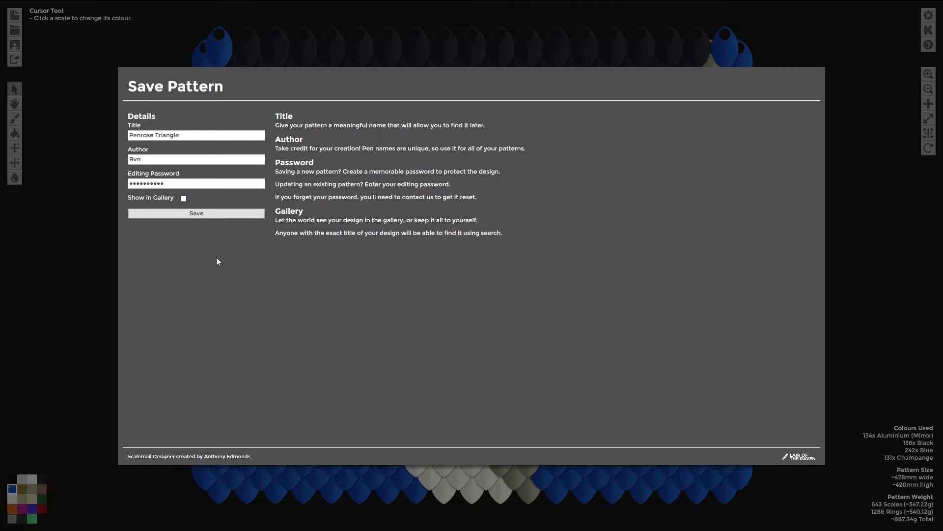
mouse_move(217, 260)
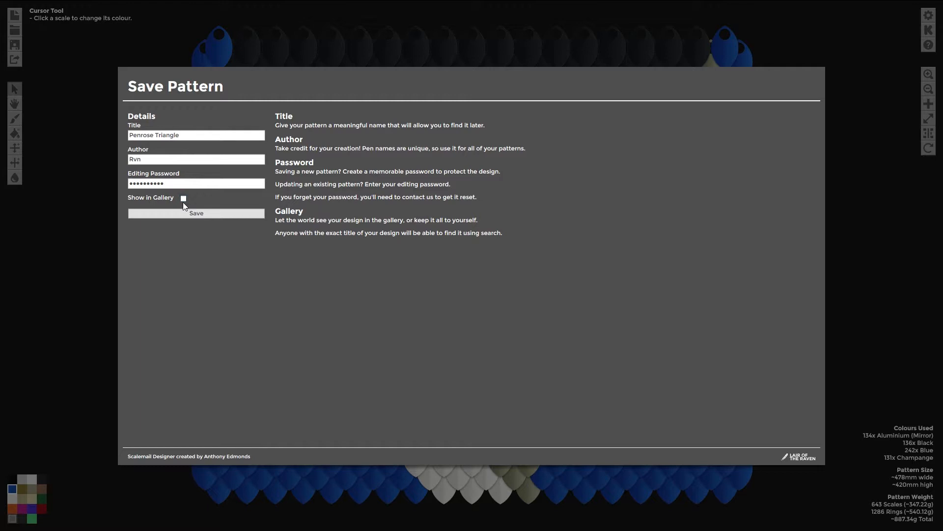
left_click(183, 198)
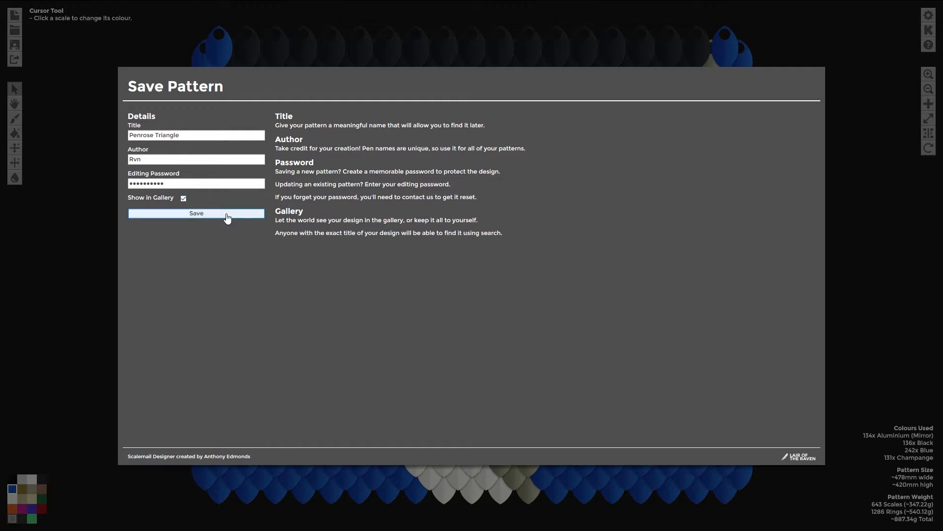
left_click(196, 213)
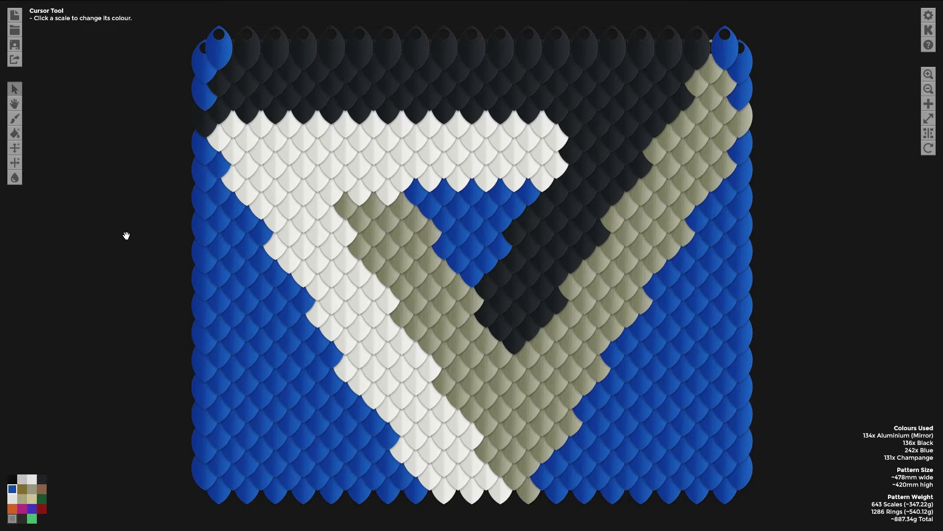
mouse_move(14, 30)
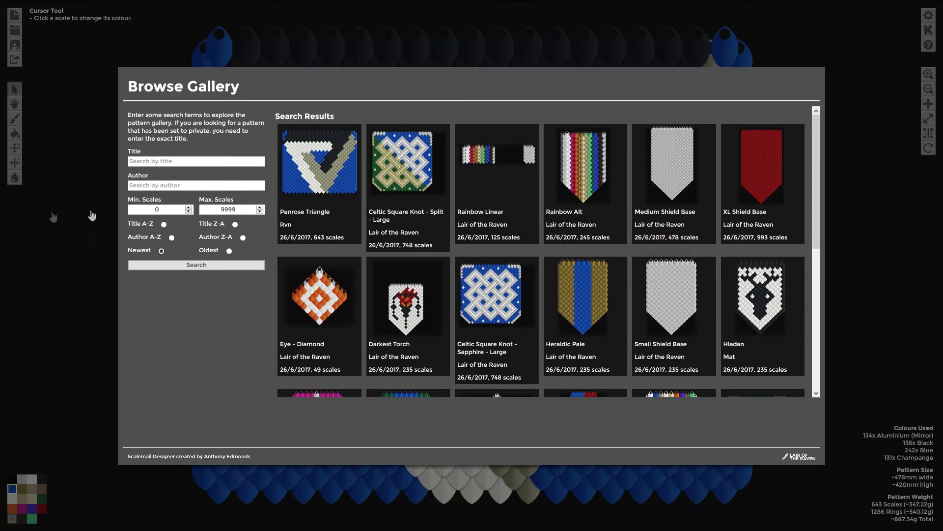
mouse_move(53, 215)
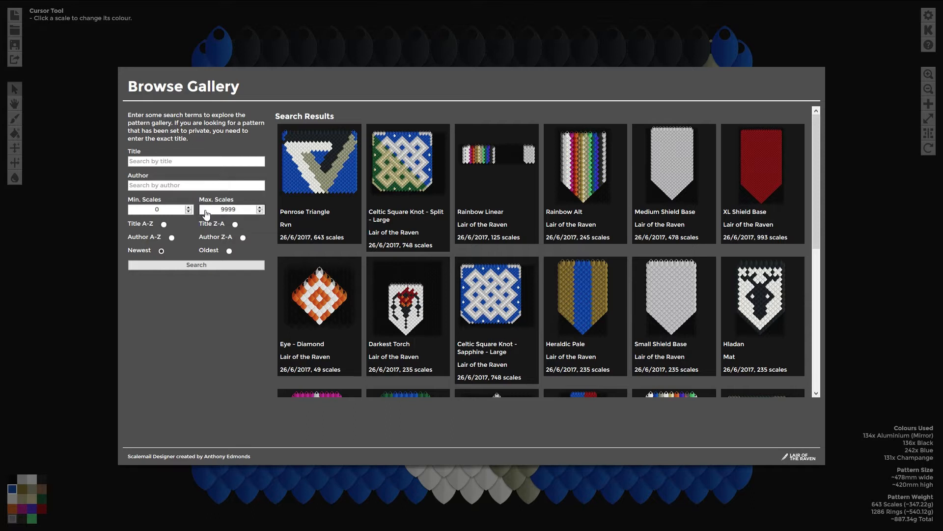
Browse the gallery and enter 'Raven Face' as the title search
left_click(160, 250)
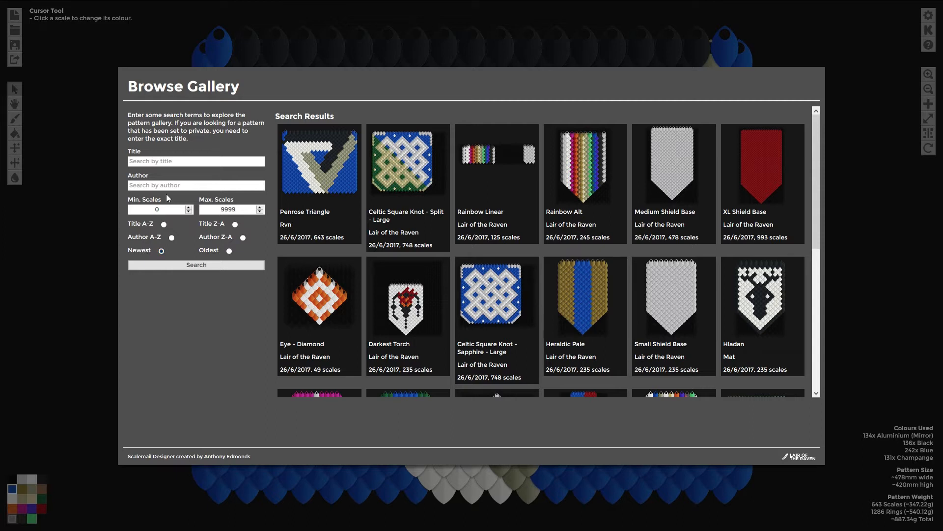
left_click(196, 161)
type("Raven Face")
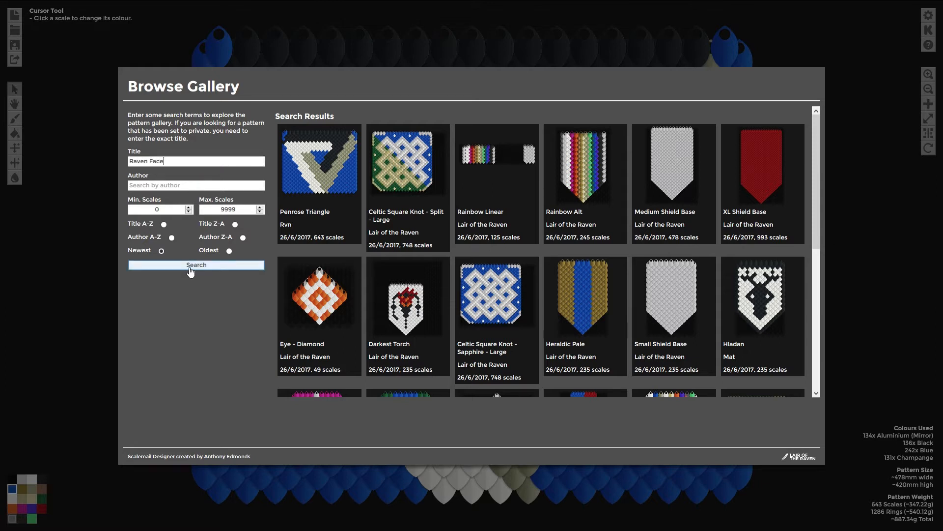
Search the gallery for 'Raven Face' and open the matching result
left_click(196, 265)
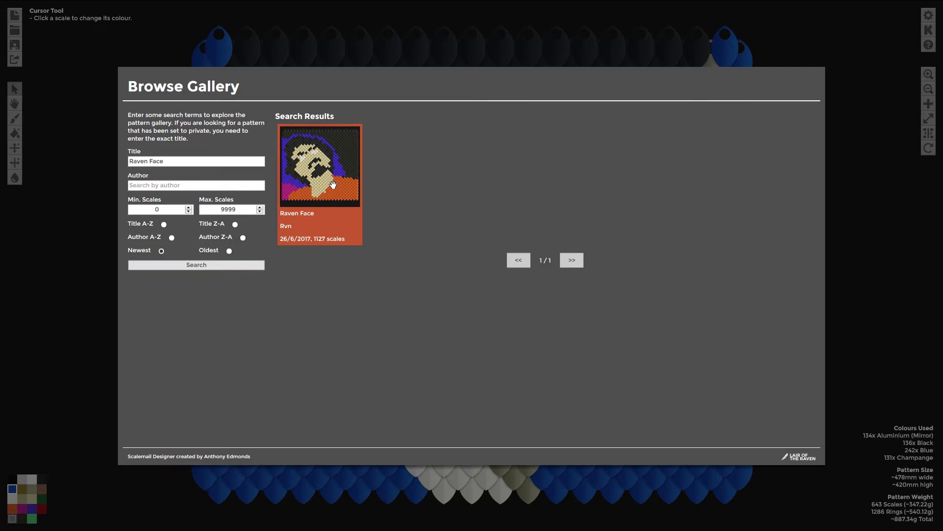
left_click(319, 164)
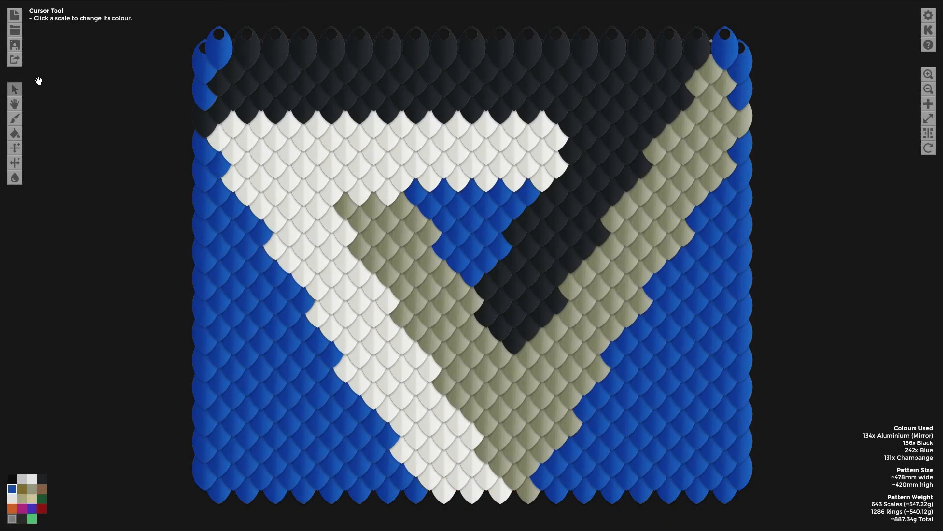
mouse_move(14, 59)
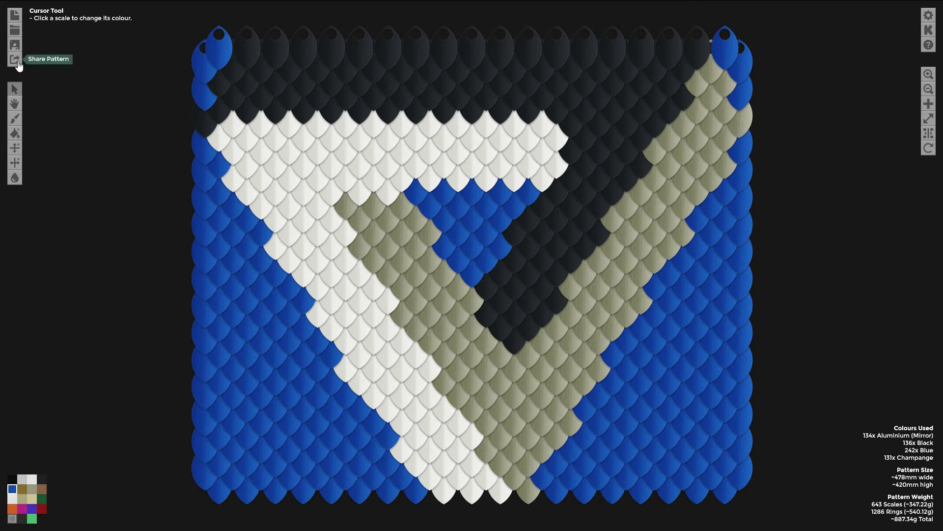
Open the Share Pattern dialog showing the pattern link and social options
left_click(14, 60)
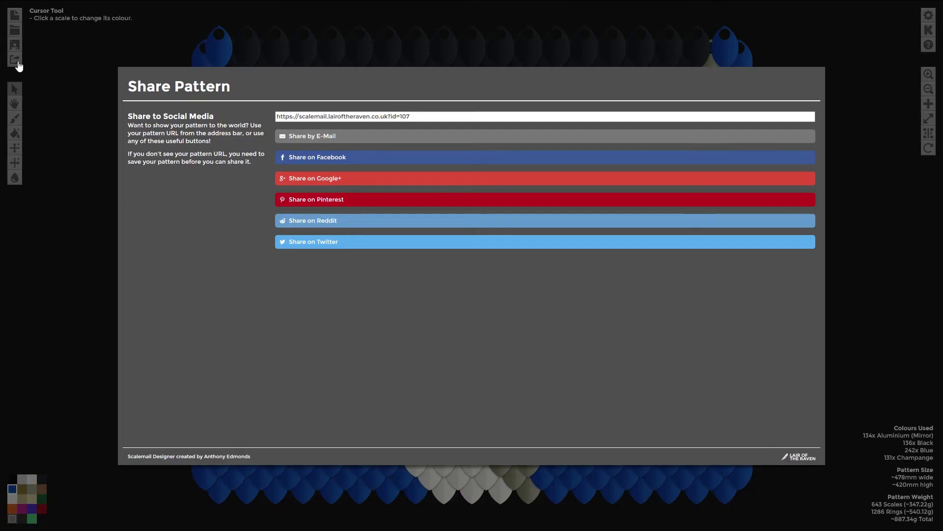
mouse_move(240, 234)
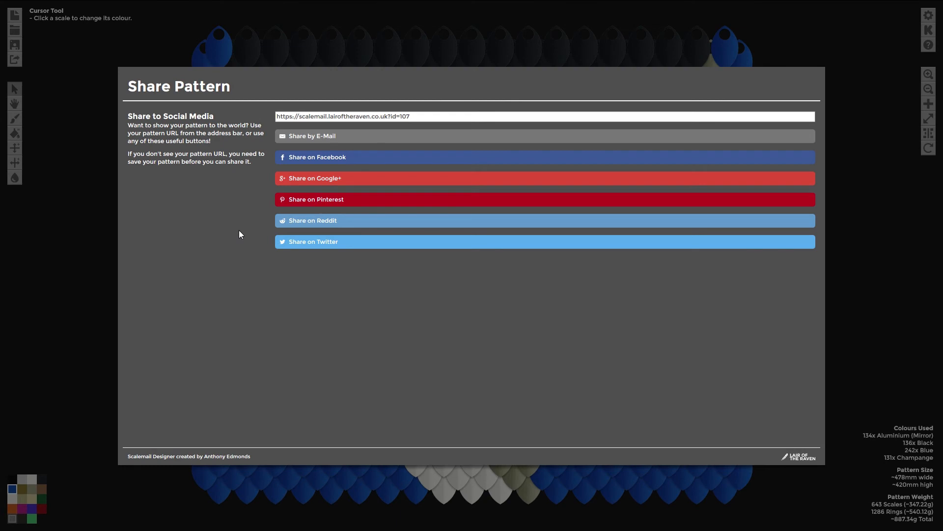